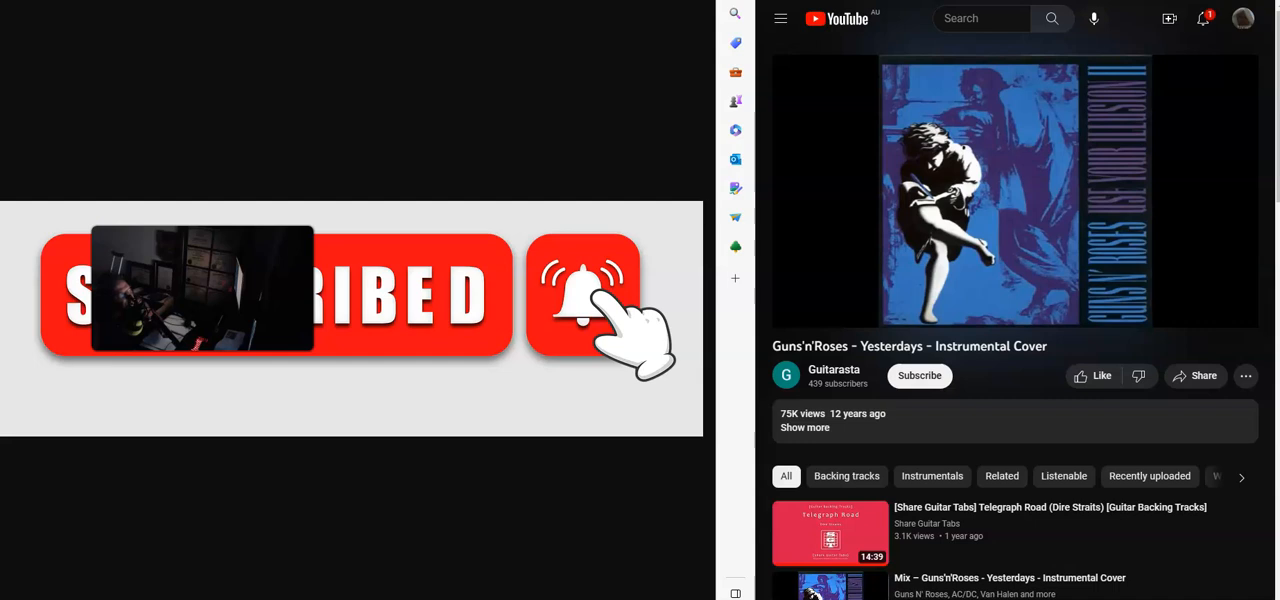
Play the Guns'n'Roses 'Yesterdays' instrumental cover for about half a minute.
left_click(1013, 190)
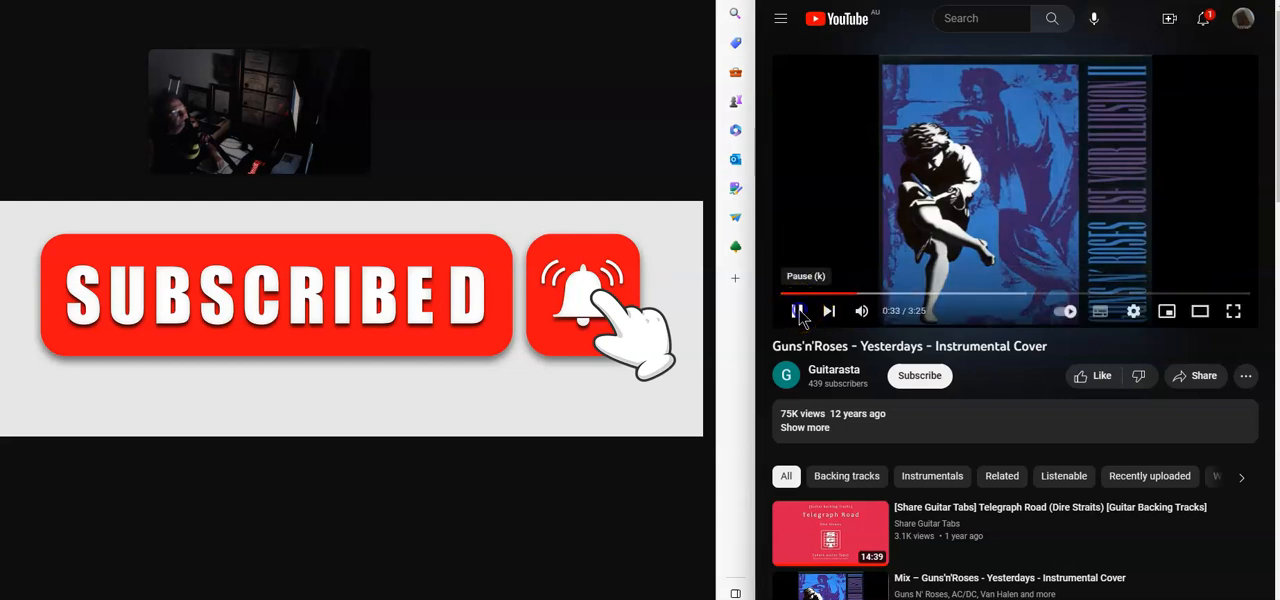
left_click(797, 311)
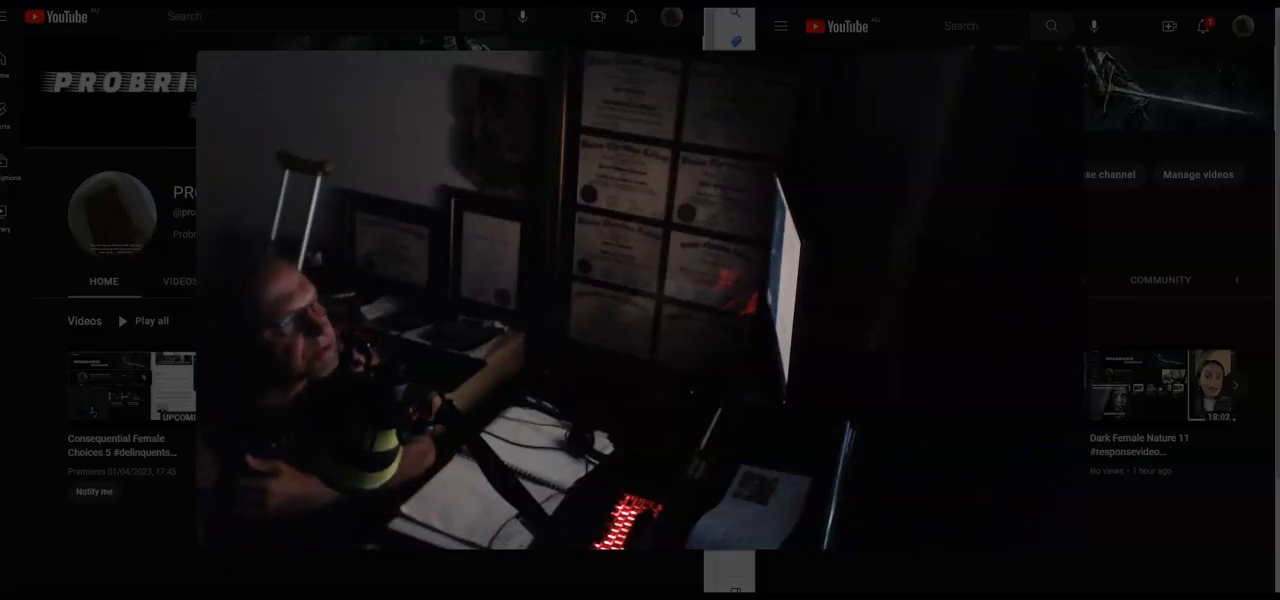
left_click(242, 492)
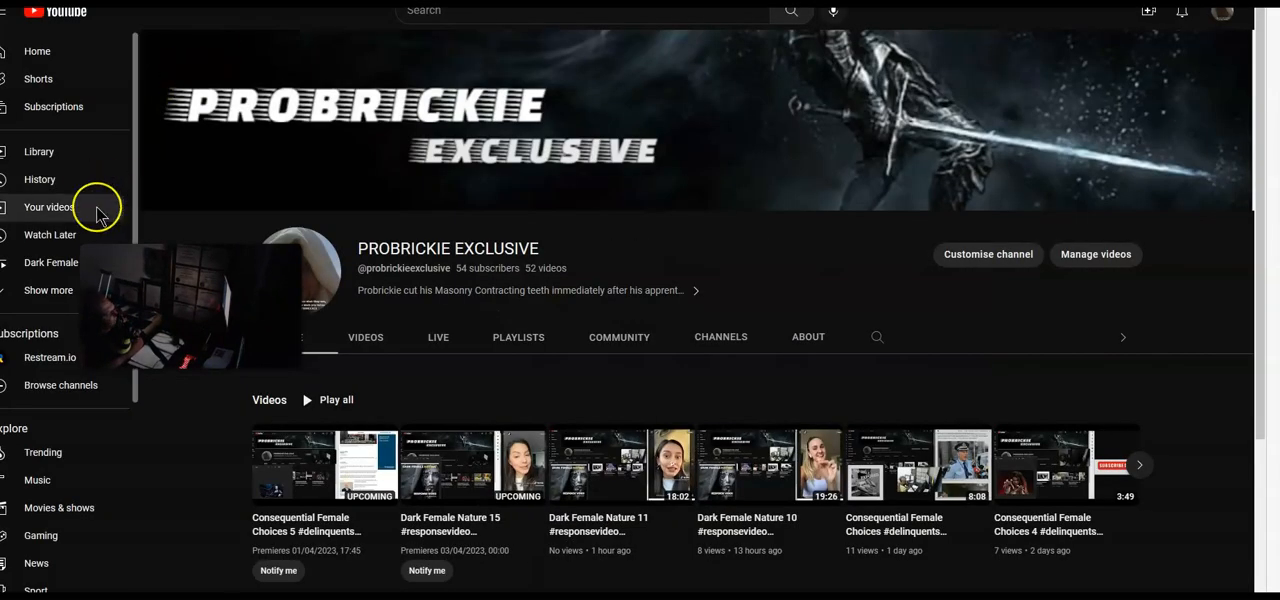
mouse_move(97, 210)
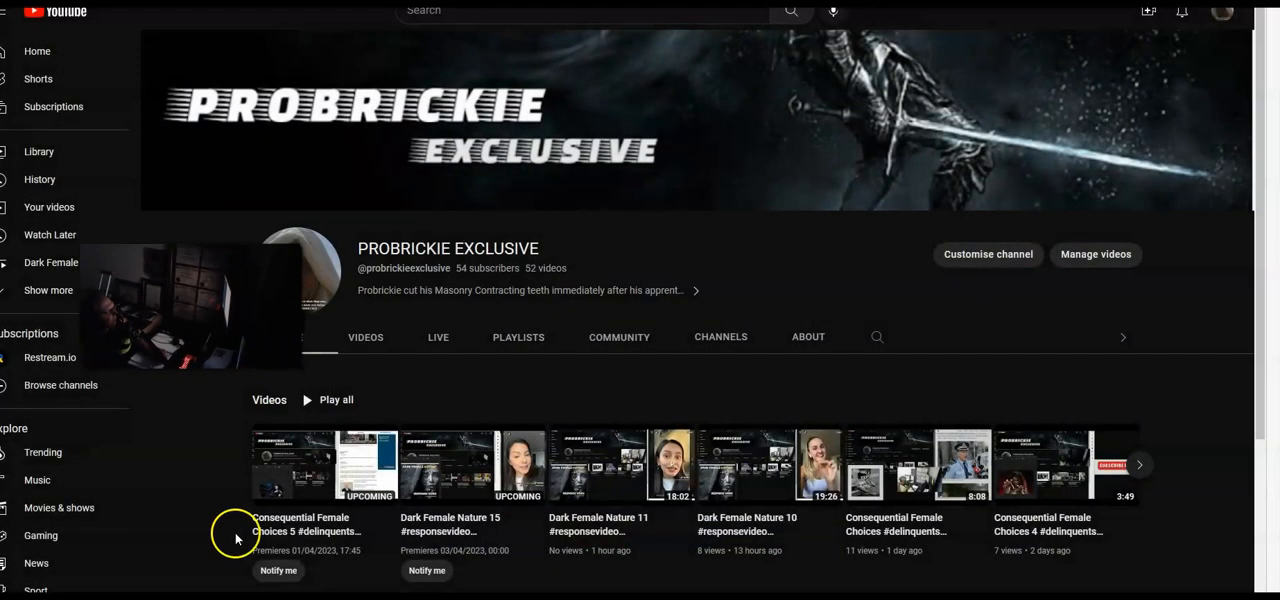
left_click(570, 10)
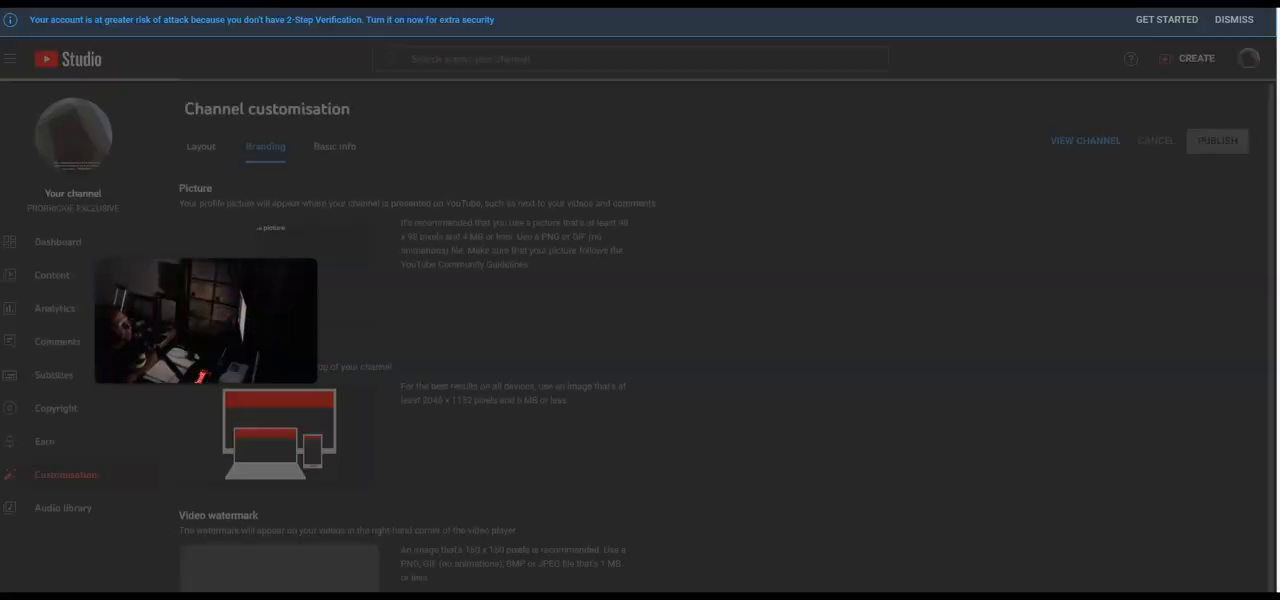
Open the public PROBRICKIE EXCLUSIVE channel home page via VIEW CHANNEL.
left_click(1084, 140)
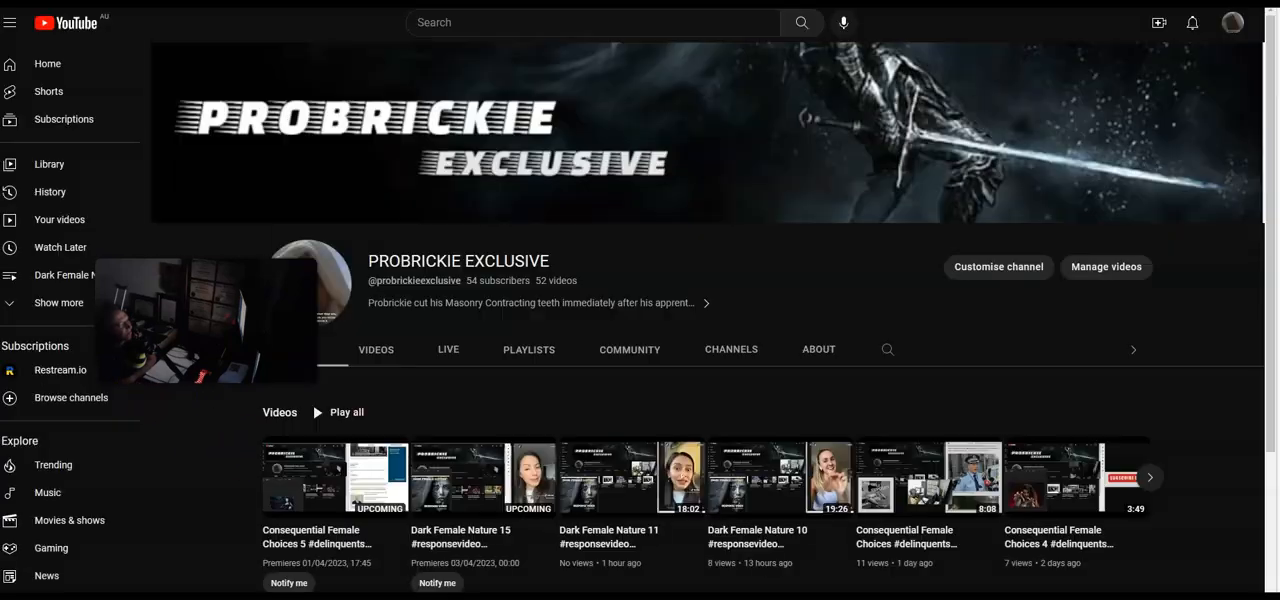
mouse_move(543, 360)
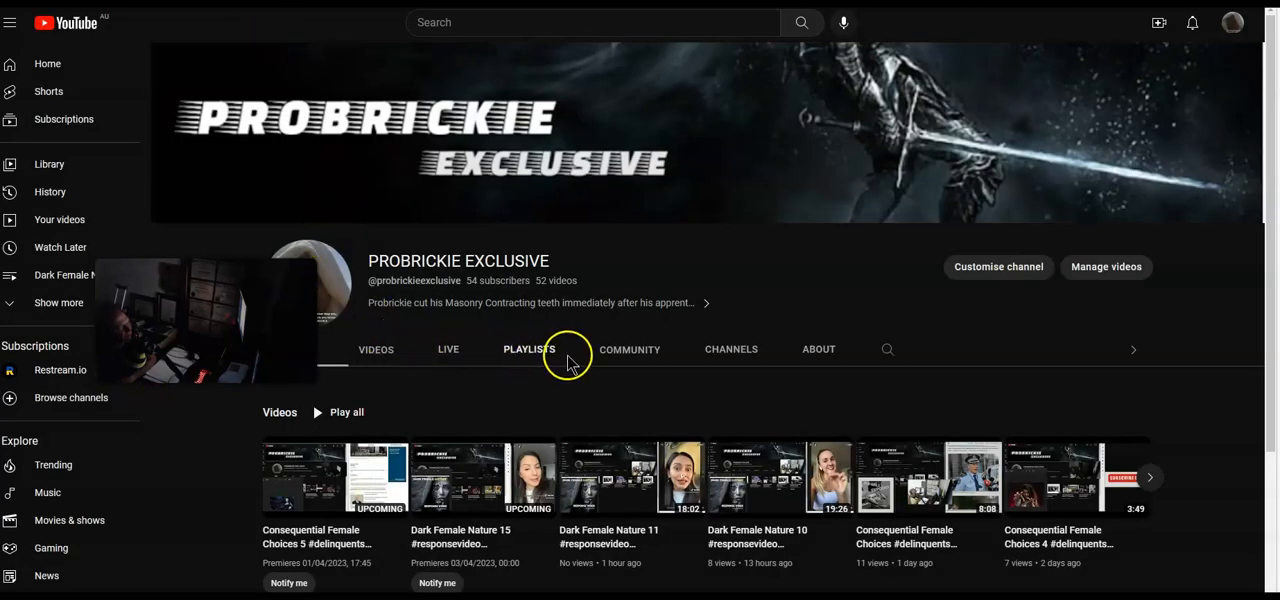
mouse_move(518, 459)
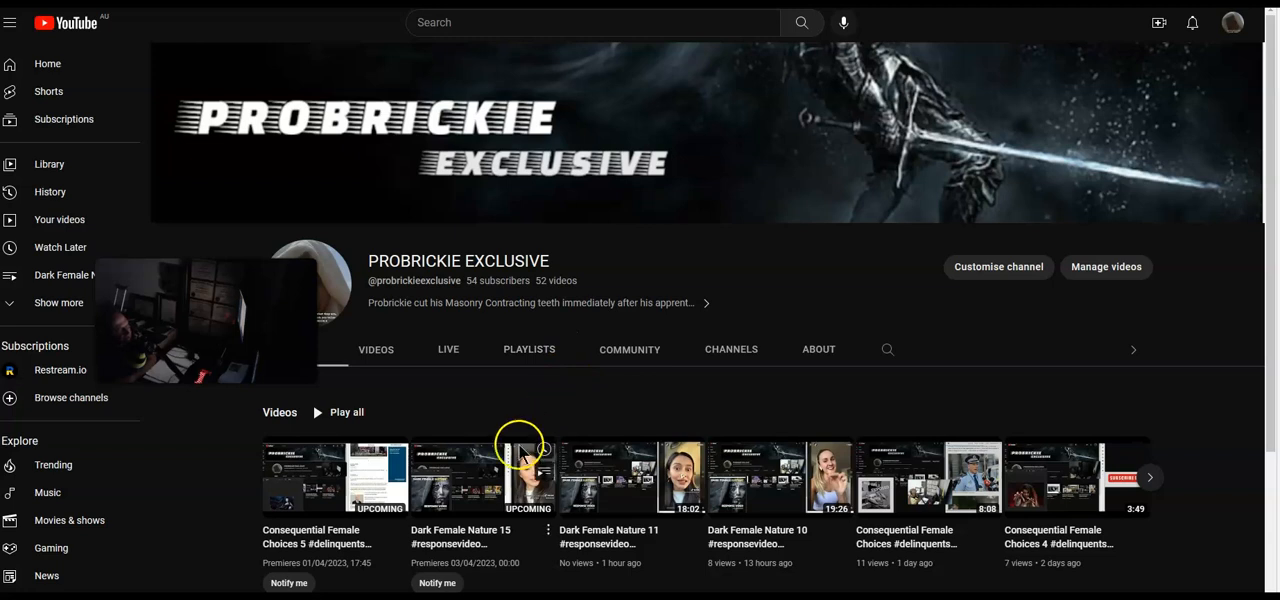